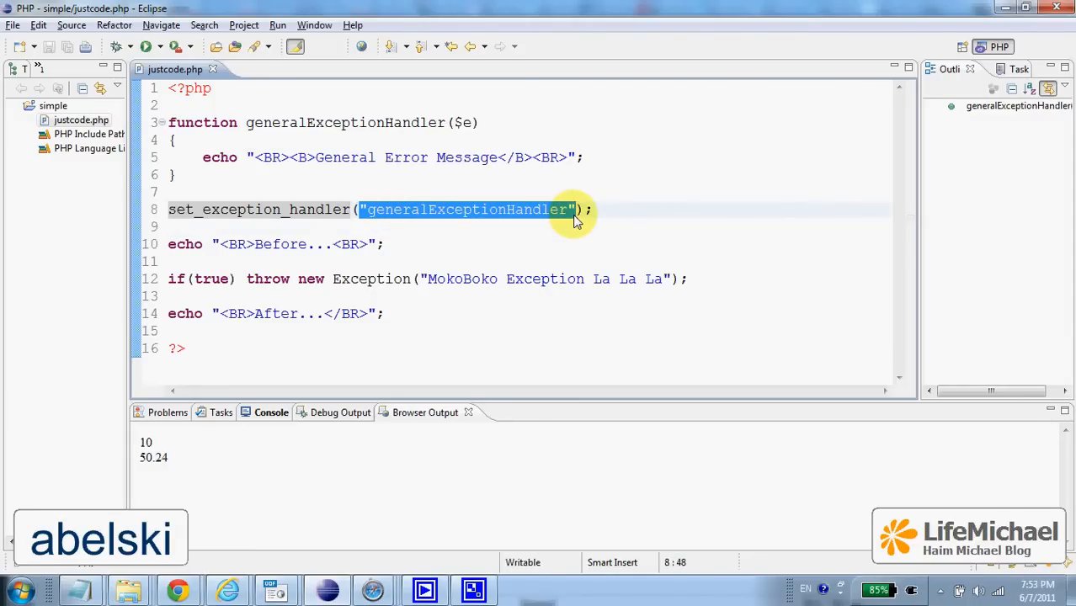
mouse_move(704, 202)
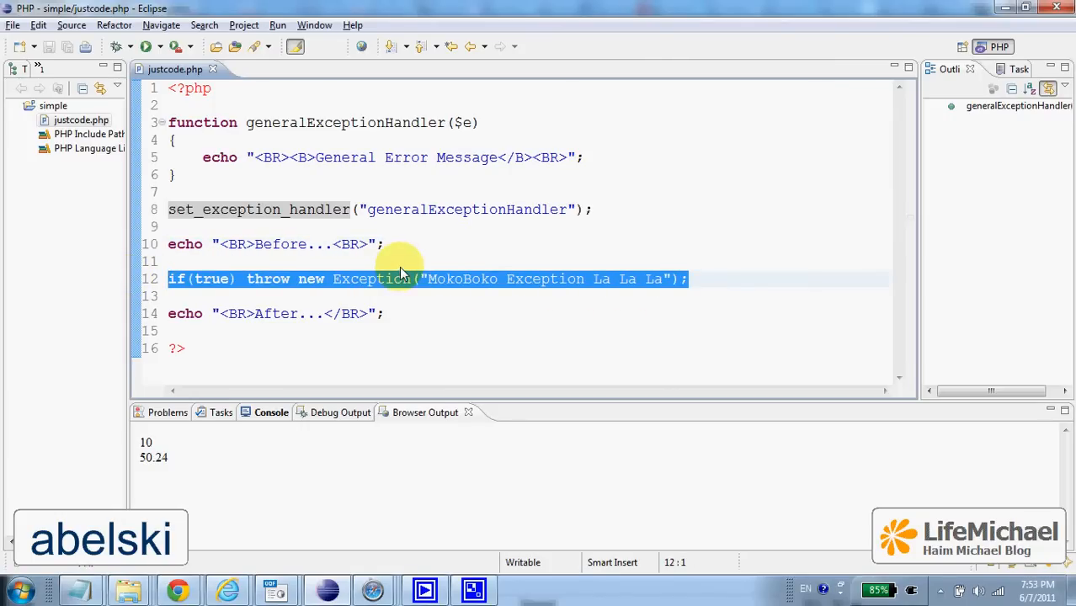
mouse_move(407, 261)
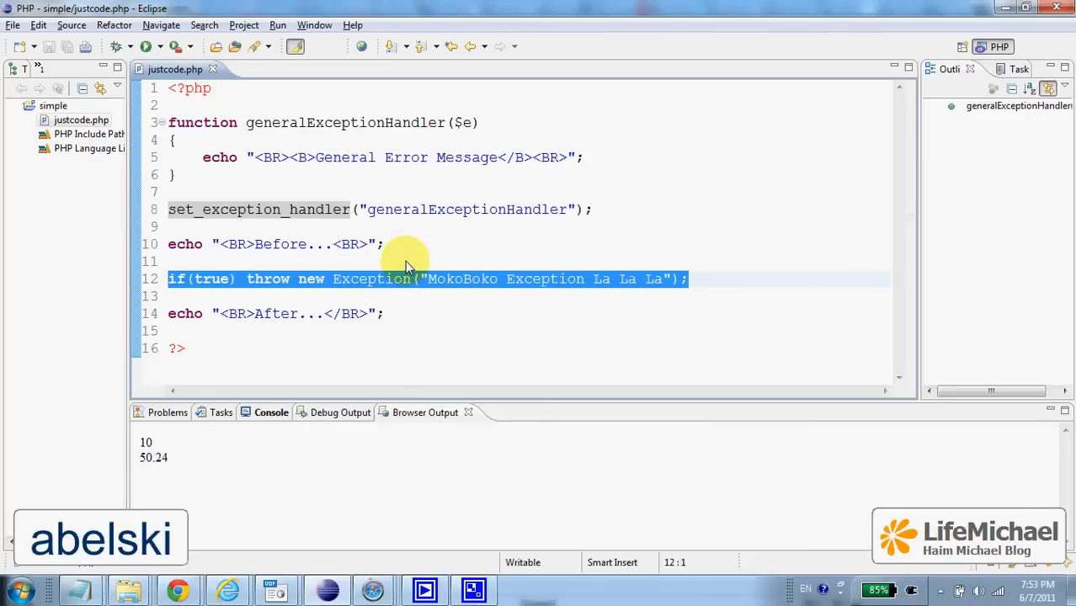
mouse_move(404, 256)
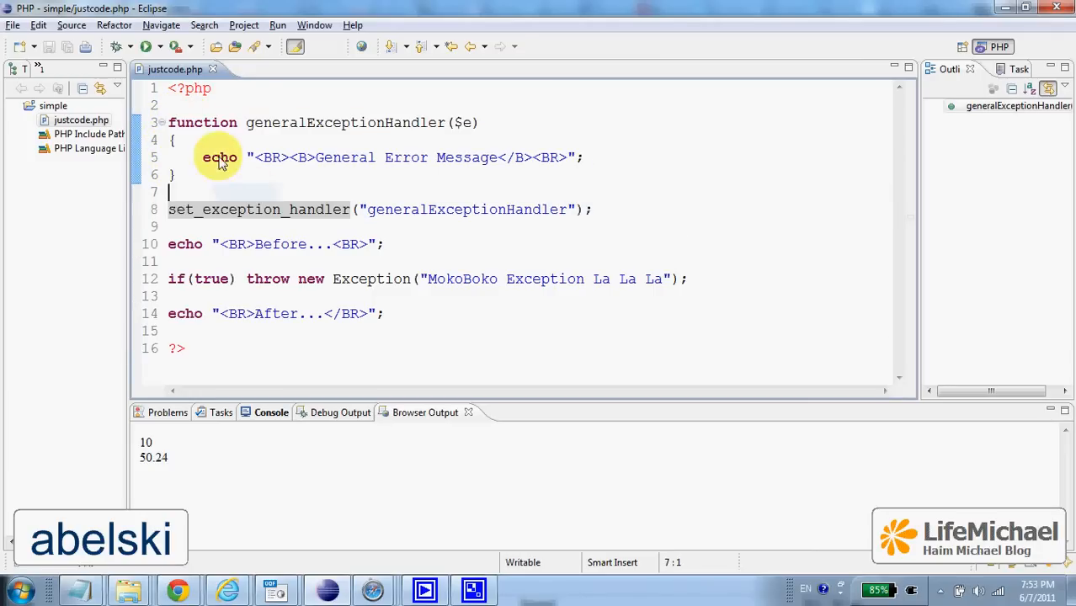
Run justcode.php as a PHP Web Page from the Run As choices
click(148, 47)
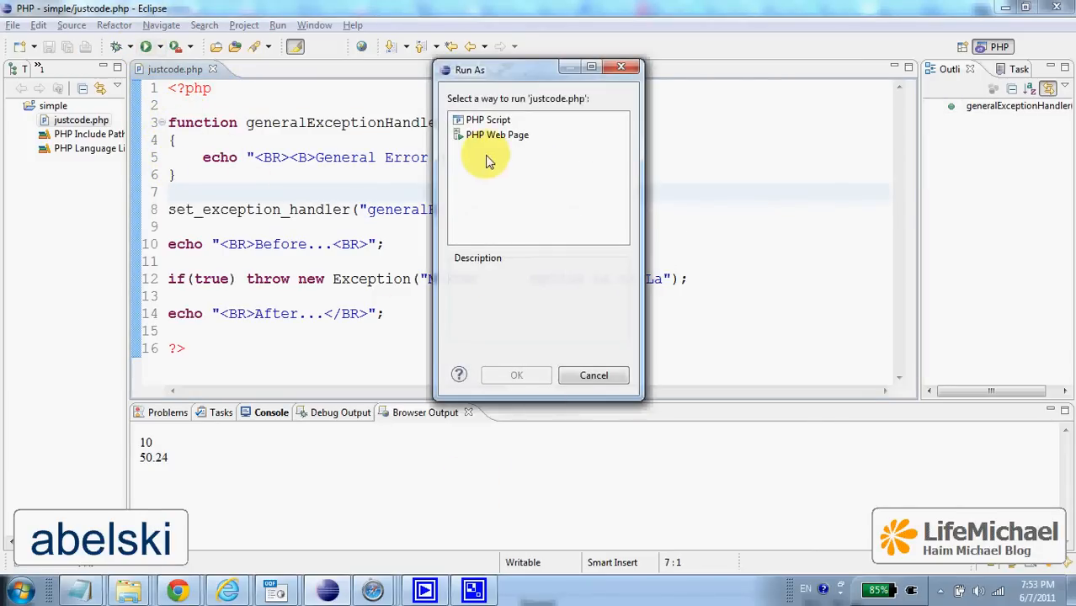
click(592, 373)
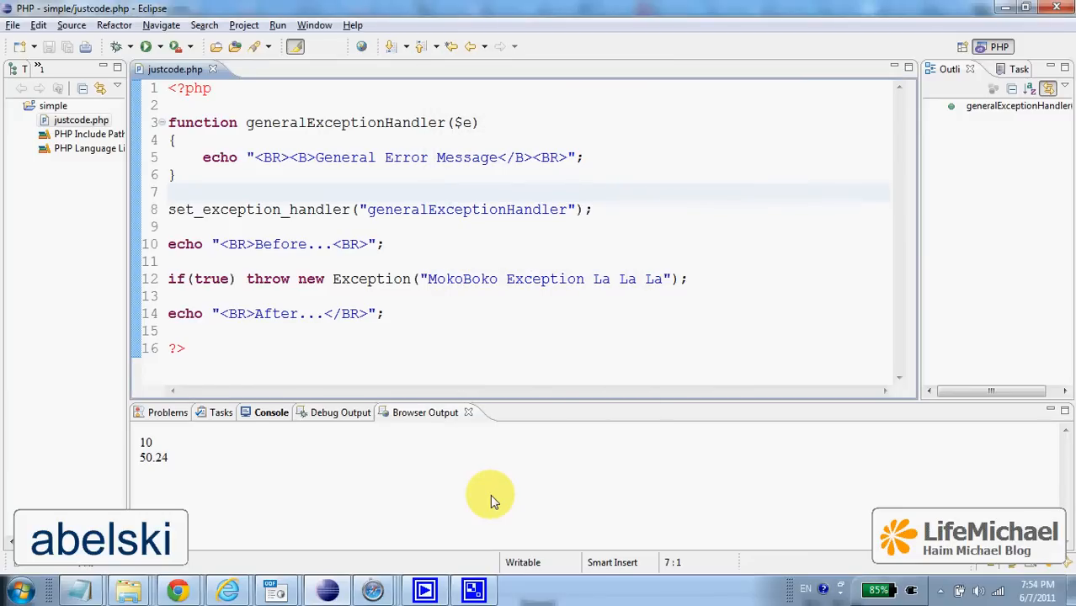
mouse_move(672, 402)
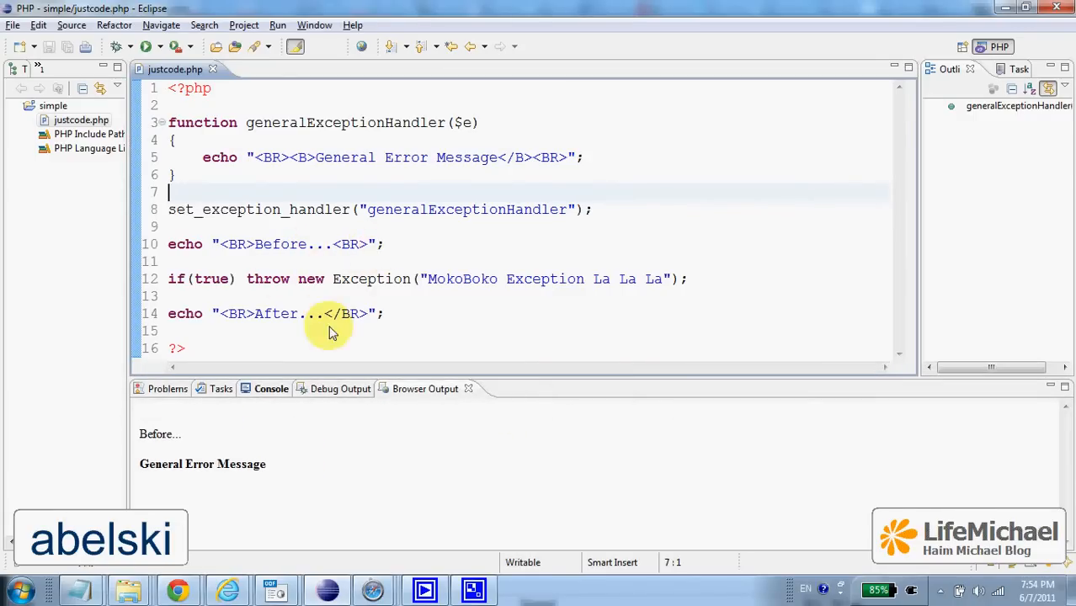
mouse_move(269, 316)
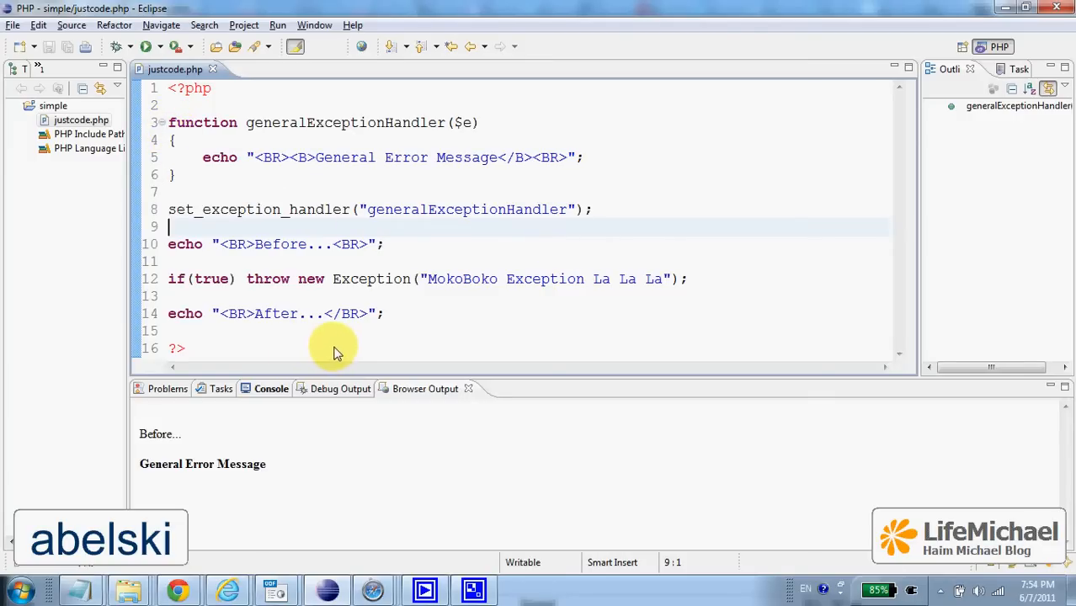
mouse_move(369, 290)
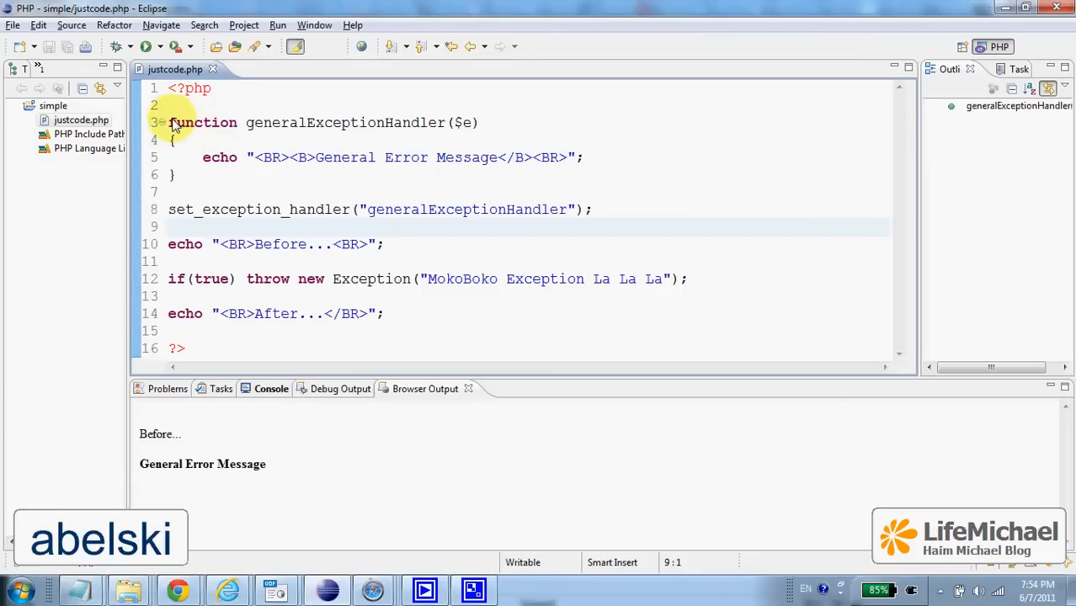
Select the generalExceptionHandler function (lines 3-6) that produced the browser output
drag(168, 121, 182, 173)
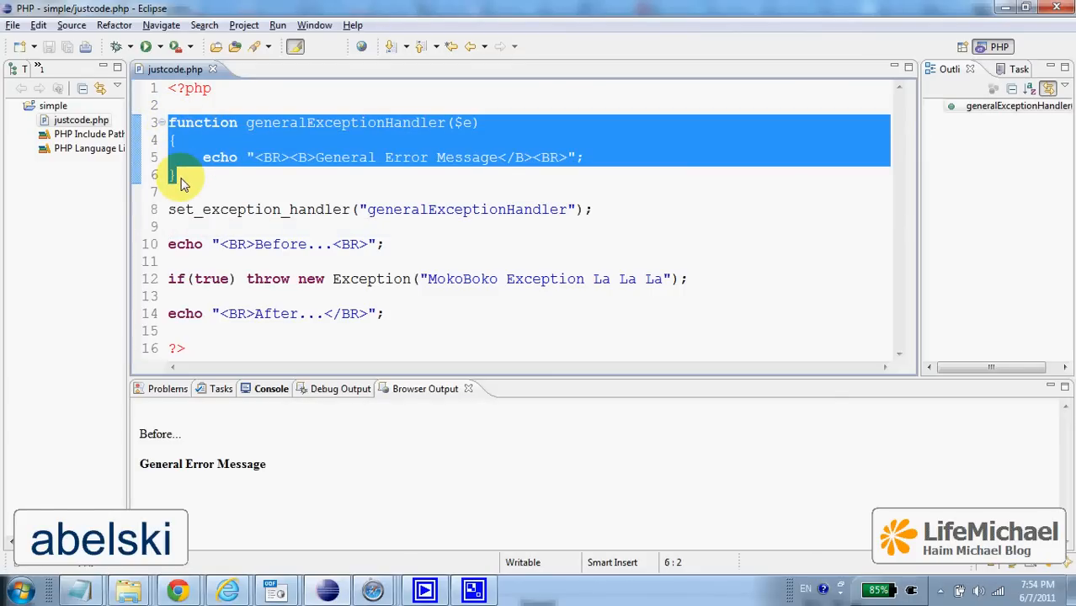
mouse_move(391, 465)
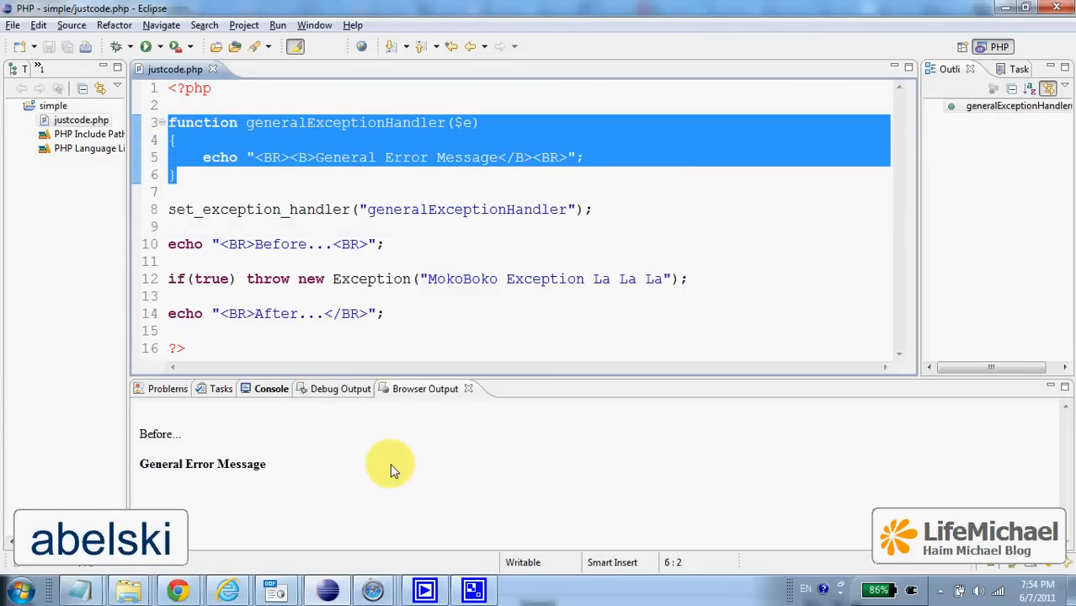